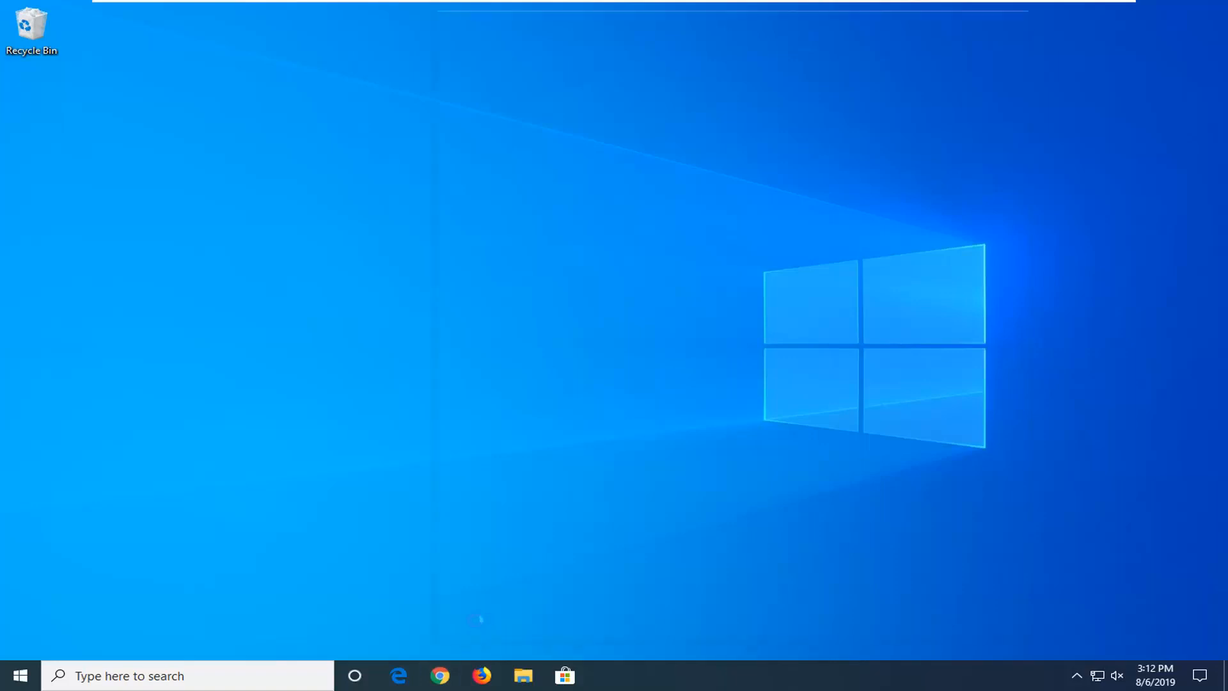
- Launch Chrome from the taskbar and go to google.com
left_click(439, 675)
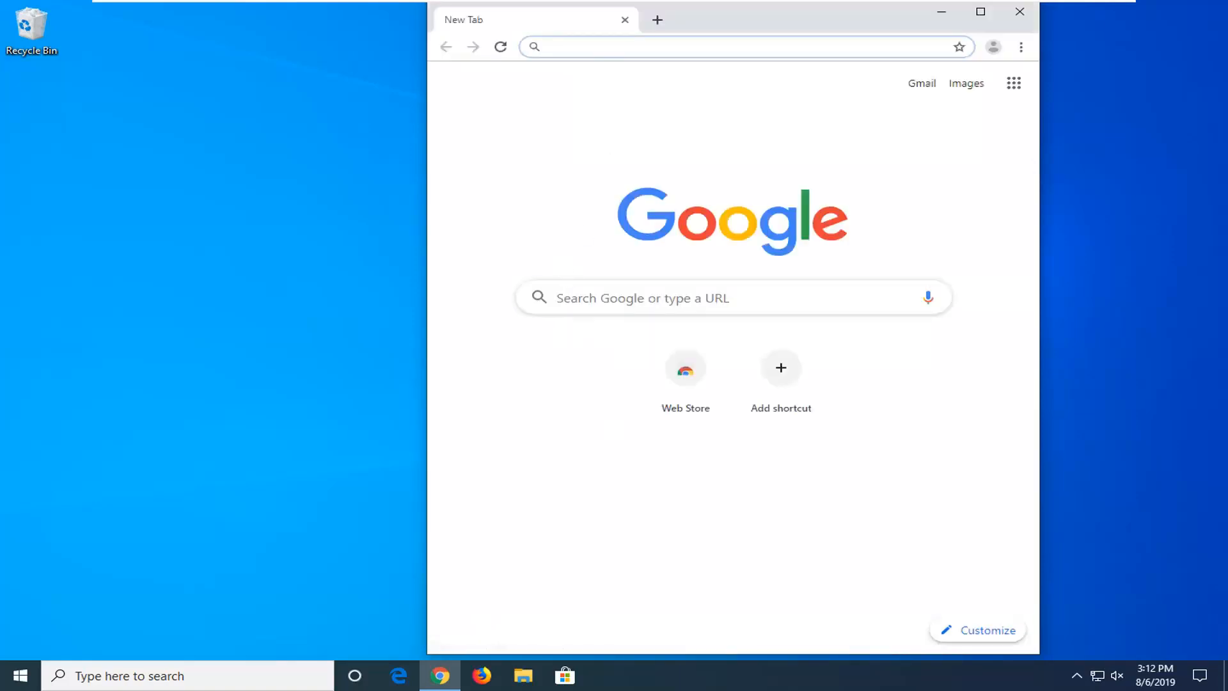
type("google.com")
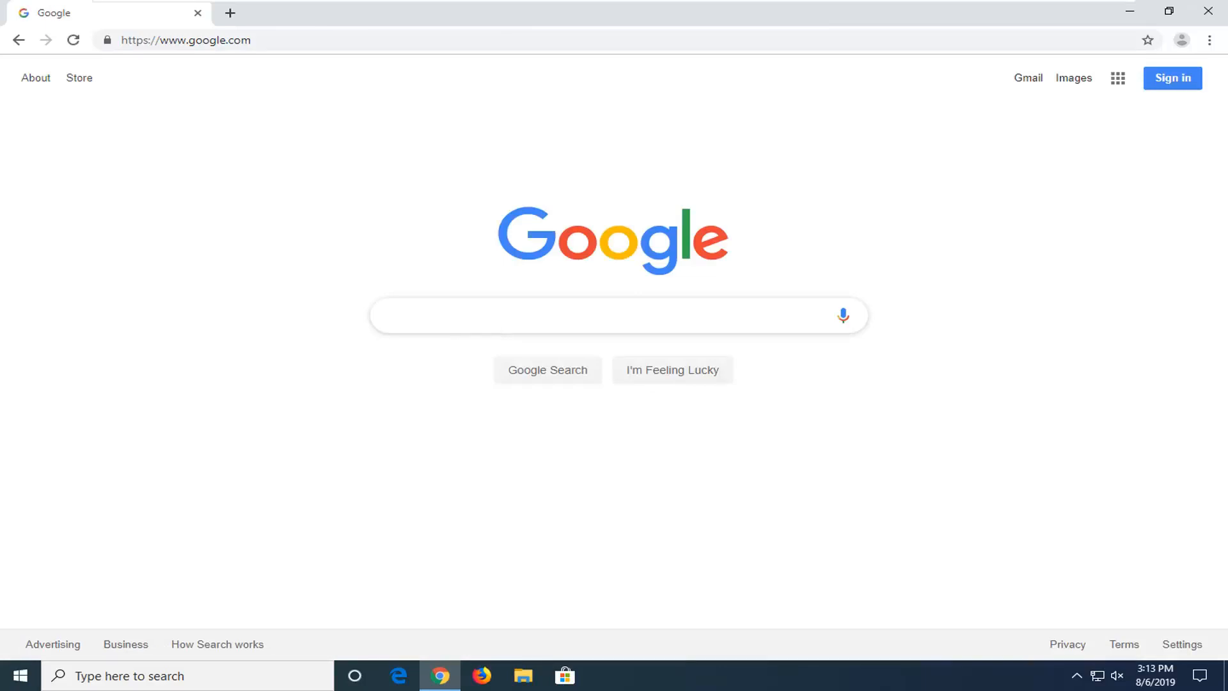
mouse_move(378, 398)
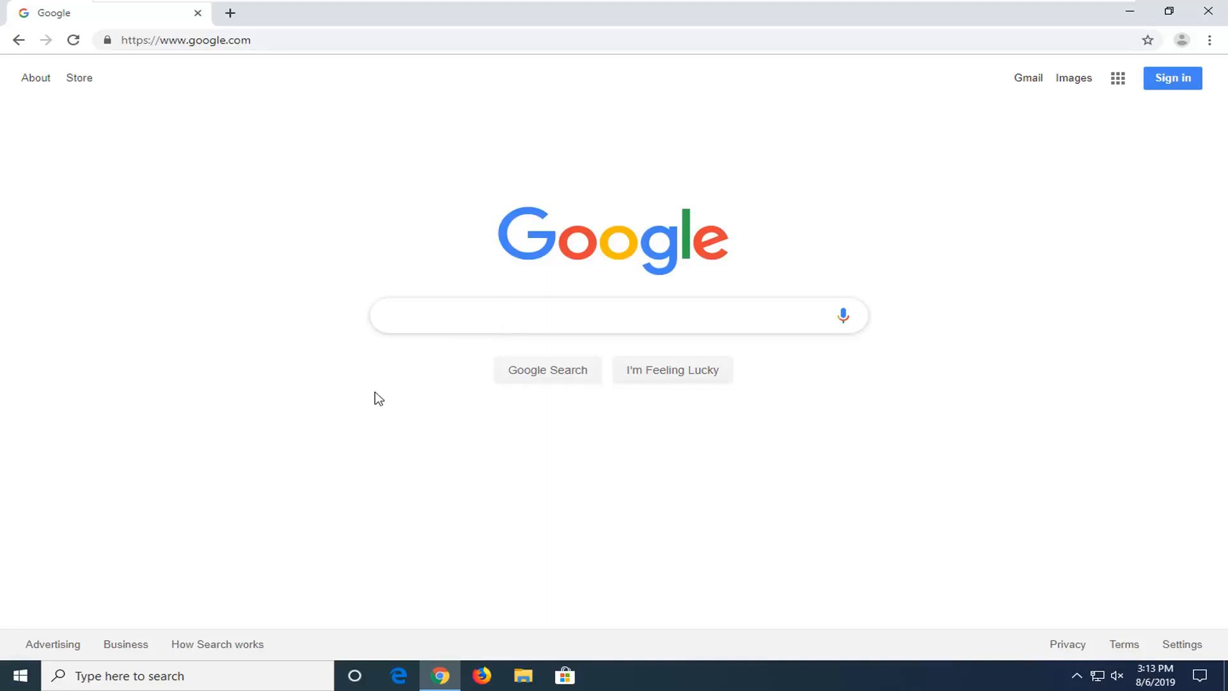
- Search Google for 'avast free antivirus' via the first suggestion
type("avast free antiviru")
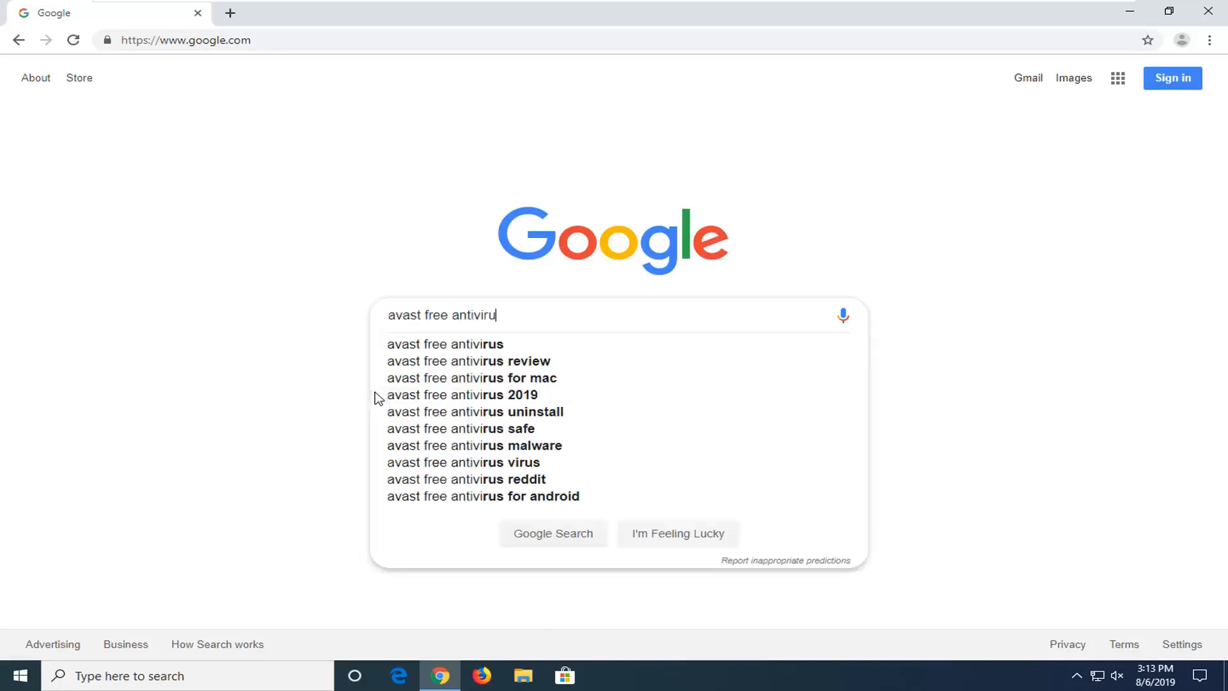
left_click(446, 345)
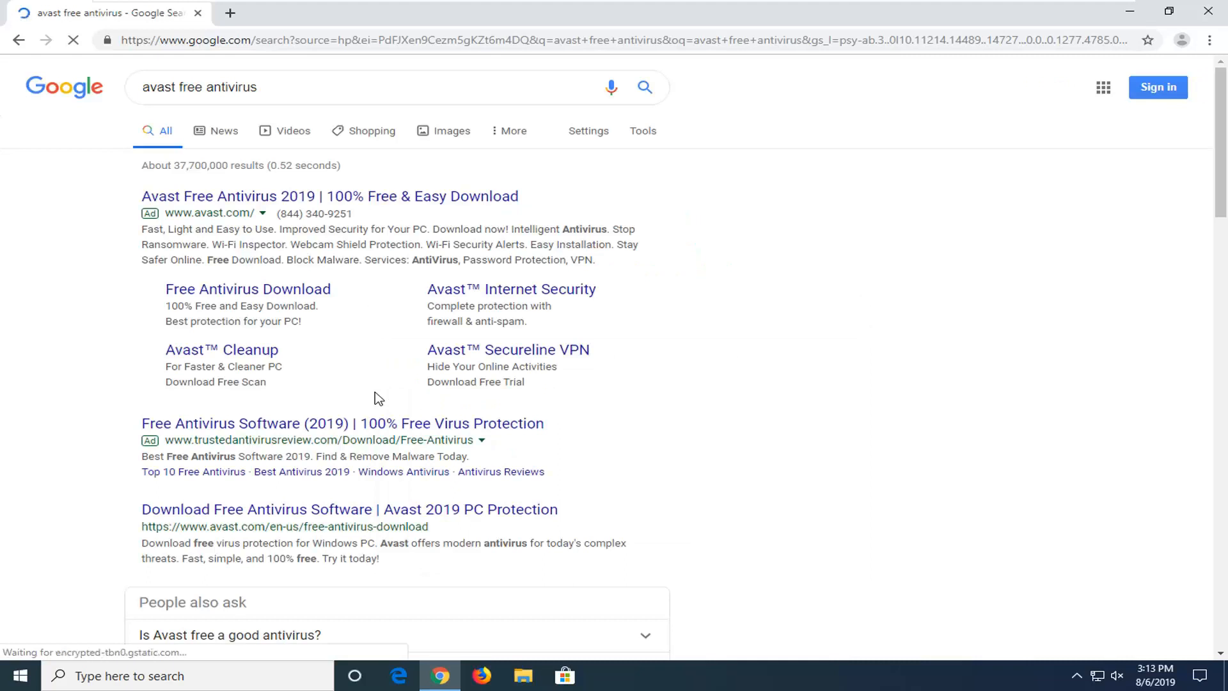
mouse_move(242, 485)
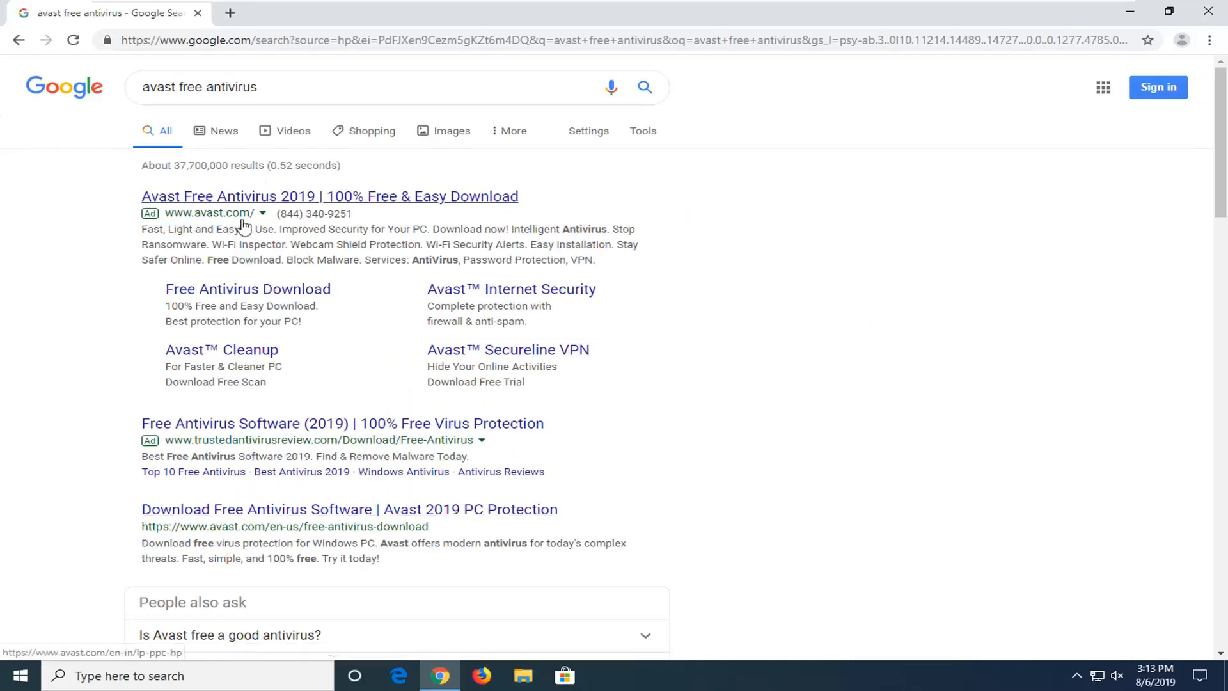
mouse_move(173, 519)
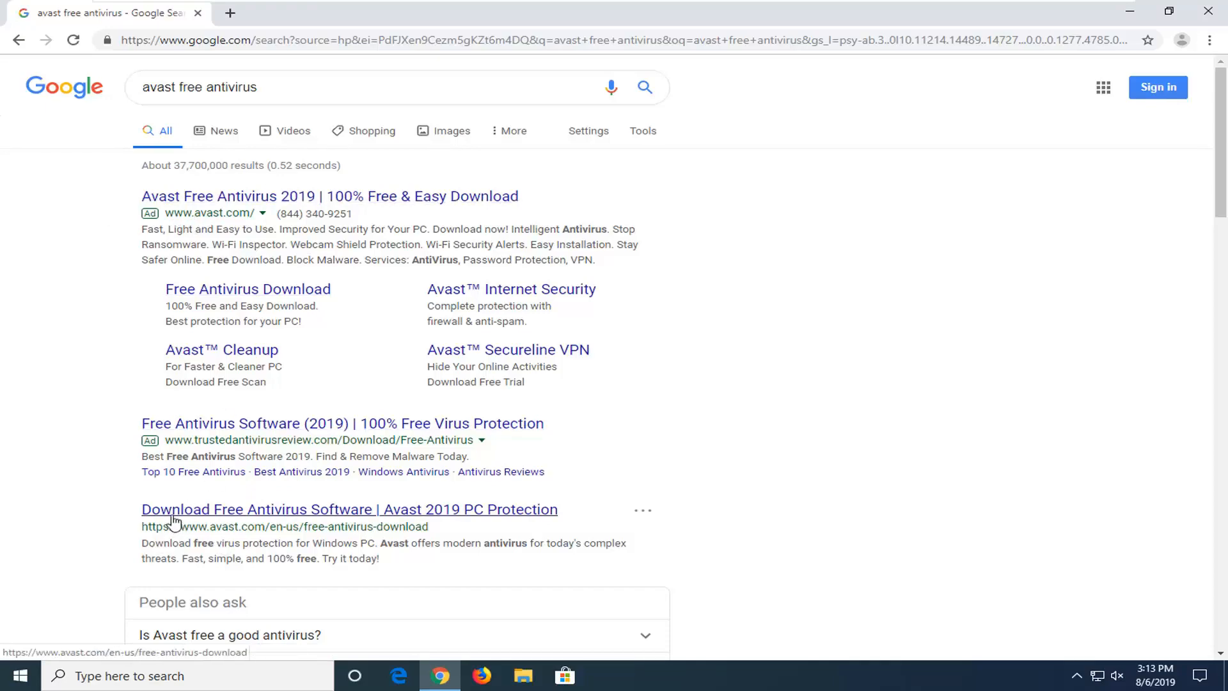
mouse_move(366, 520)
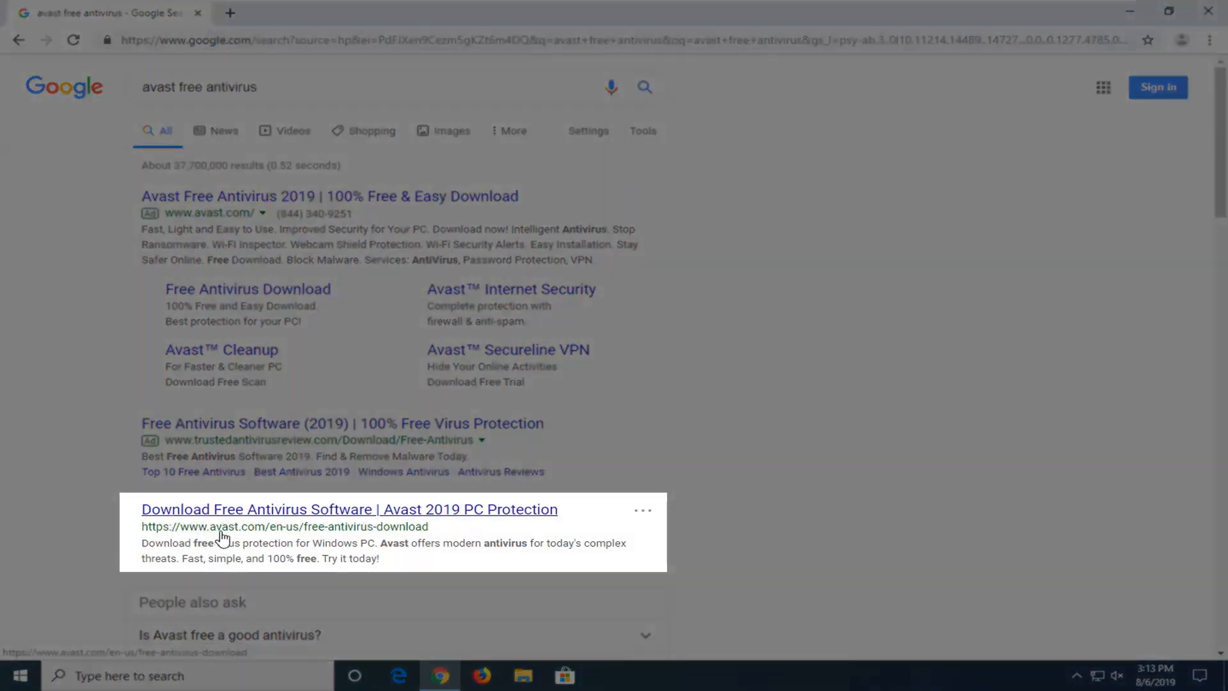
- Open Avast's official Free Antivirus download page from the search results
left_click(348, 510)
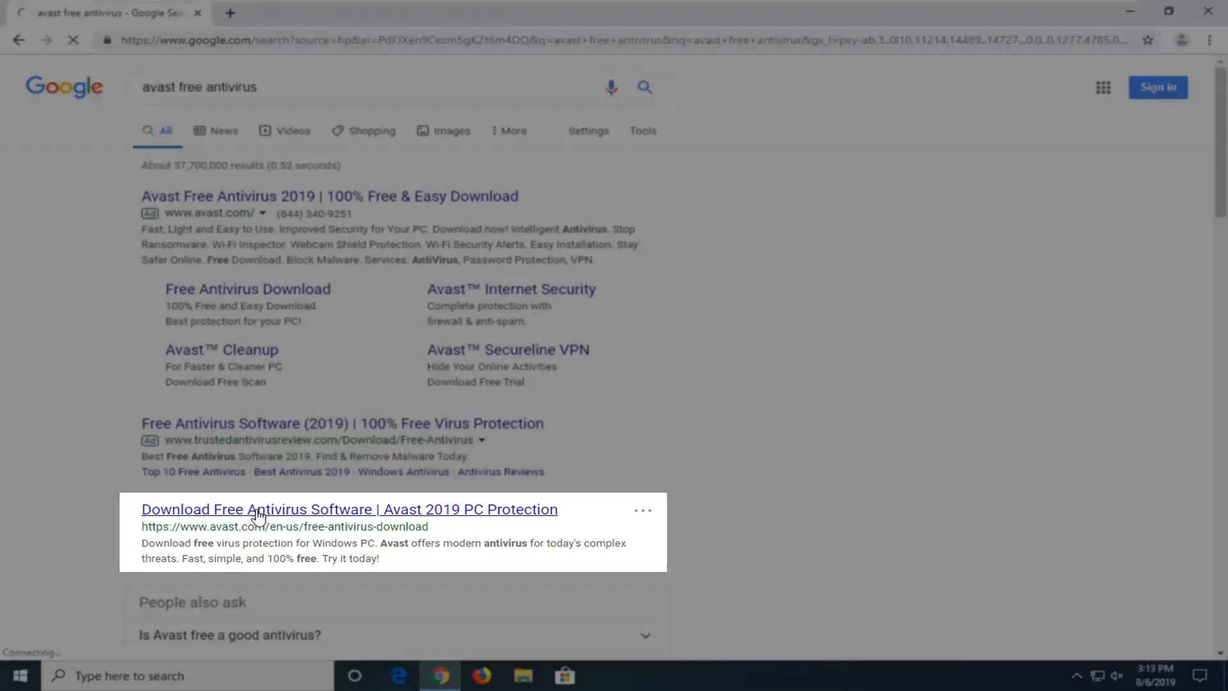
left_click(348, 509)
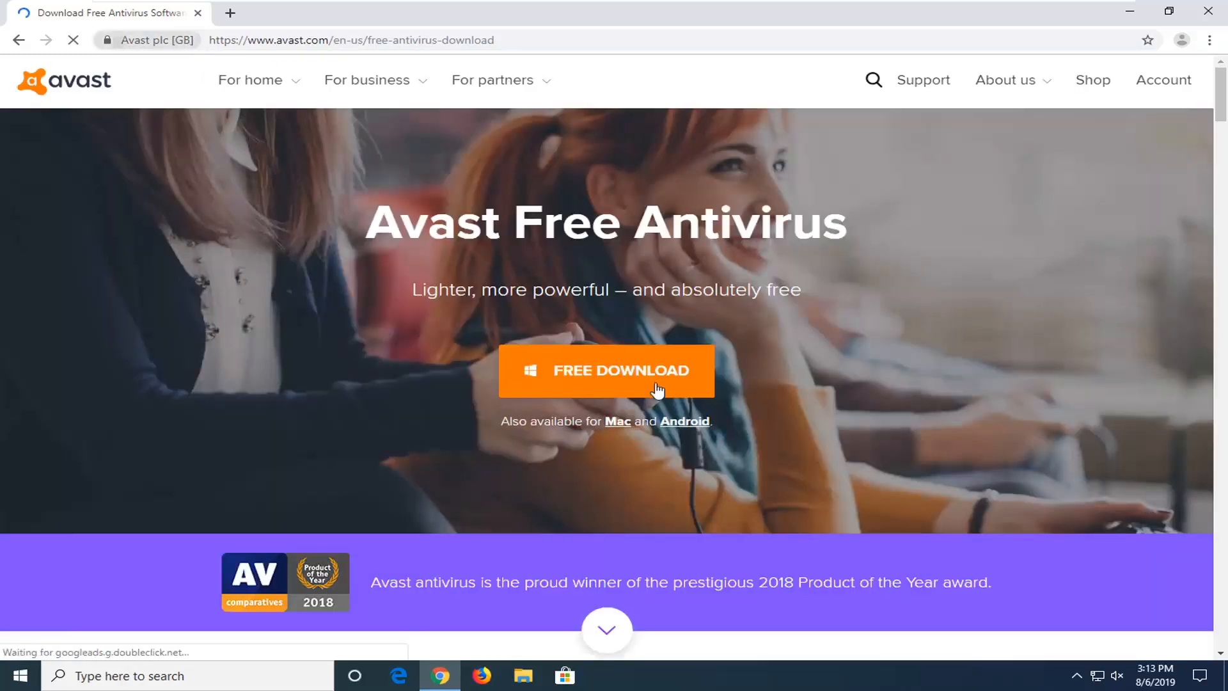
- Start downloading the Avast Free Antivirus installer with the FREE DOWNLOAD button
left_click(351, 40)
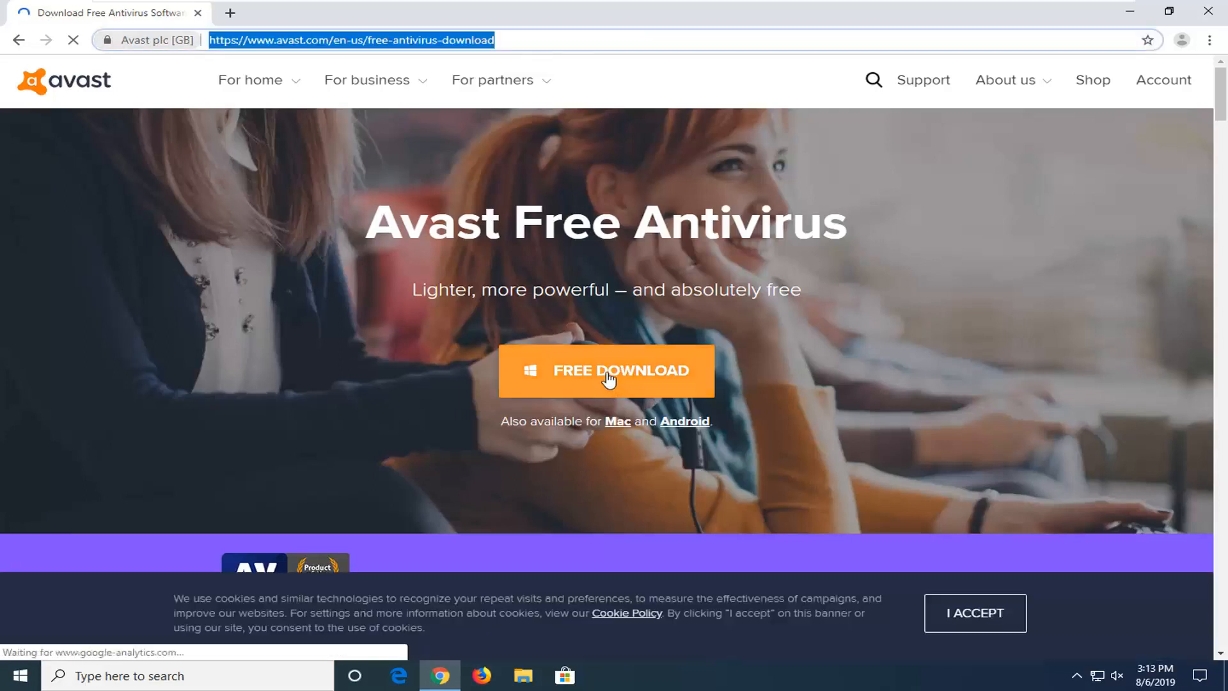
left_click(605, 371)
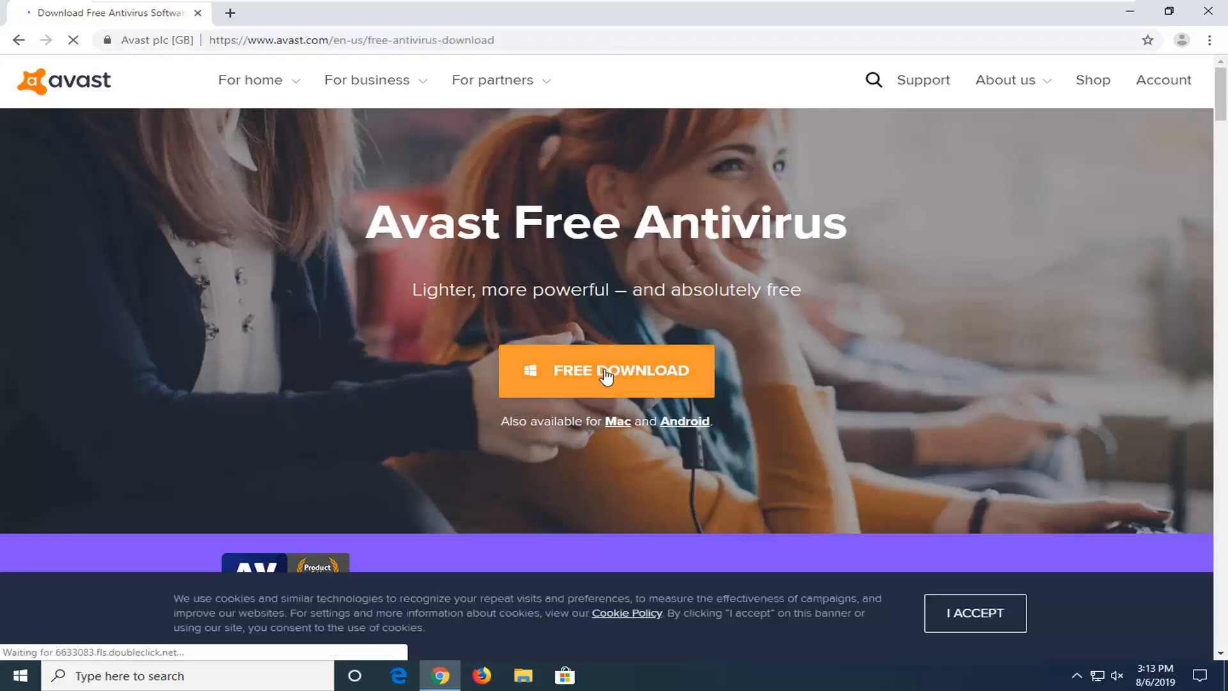
left_click(605, 372)
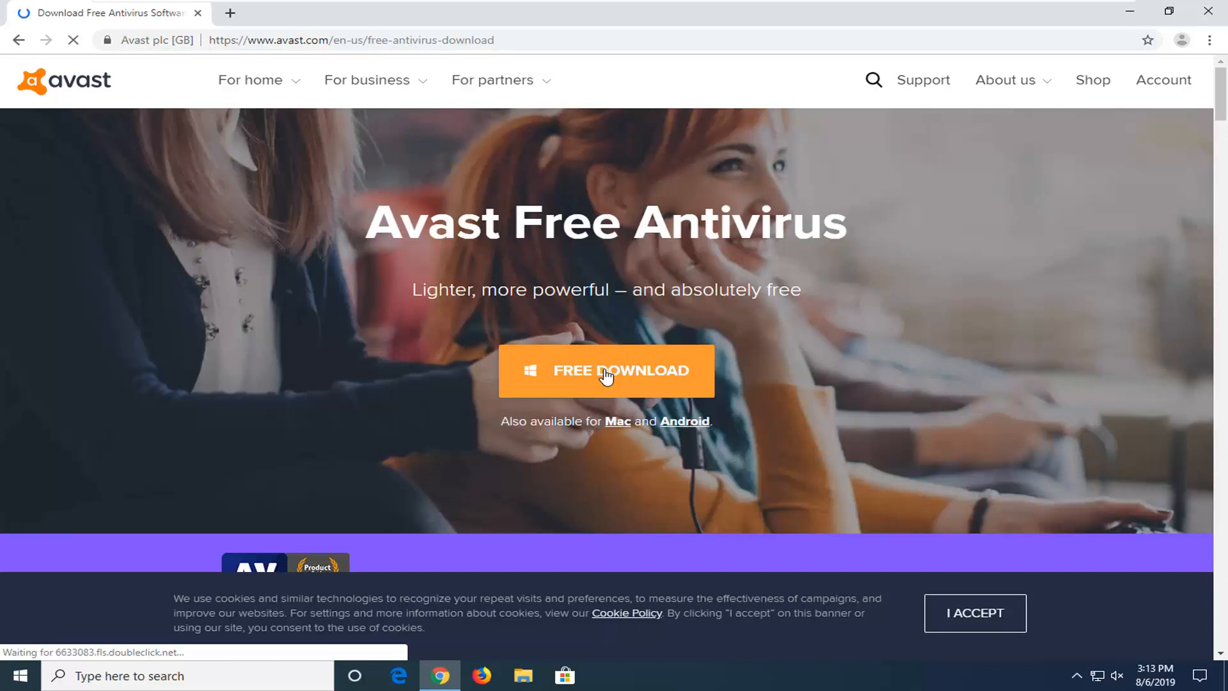
left_click(605, 371)
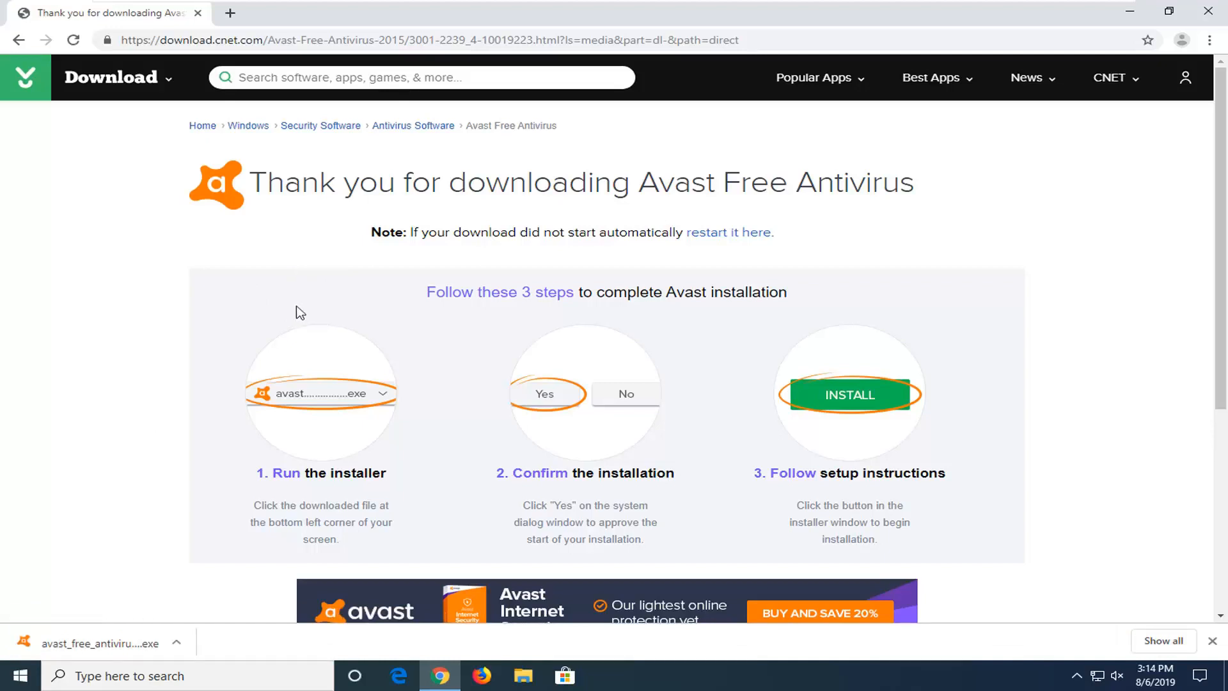
mouse_move(145, 276)
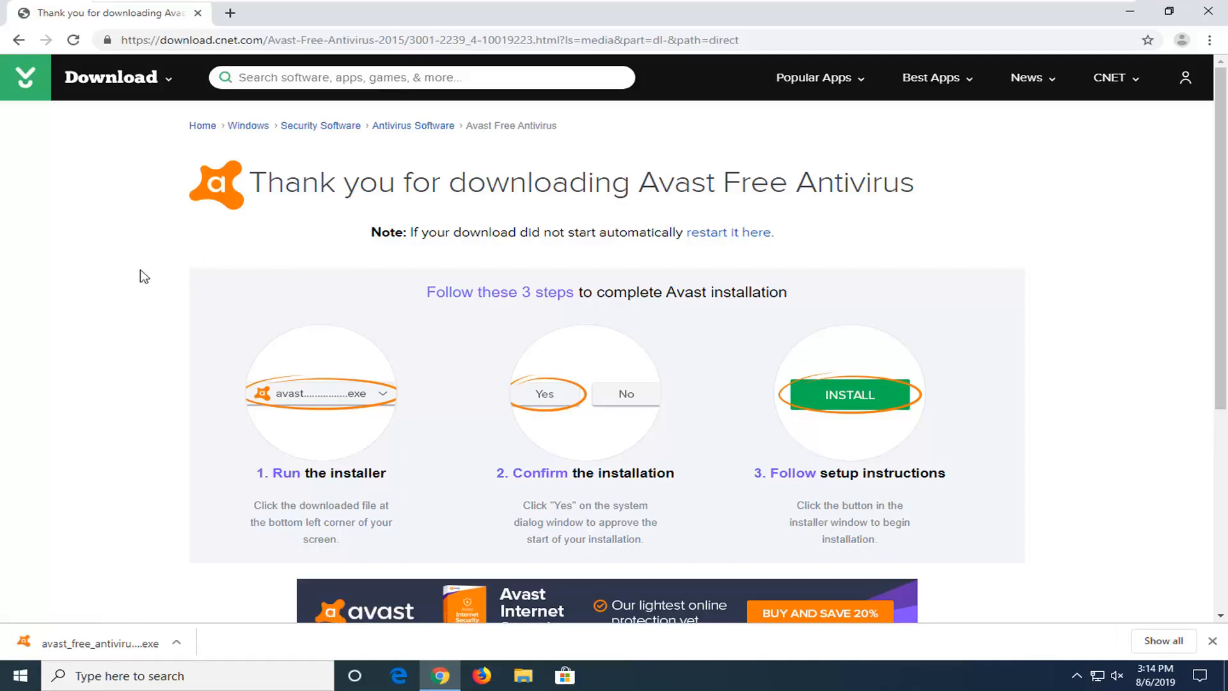
- Run the downloaded Avast installer from Chrome's download bar
left_click(98, 644)
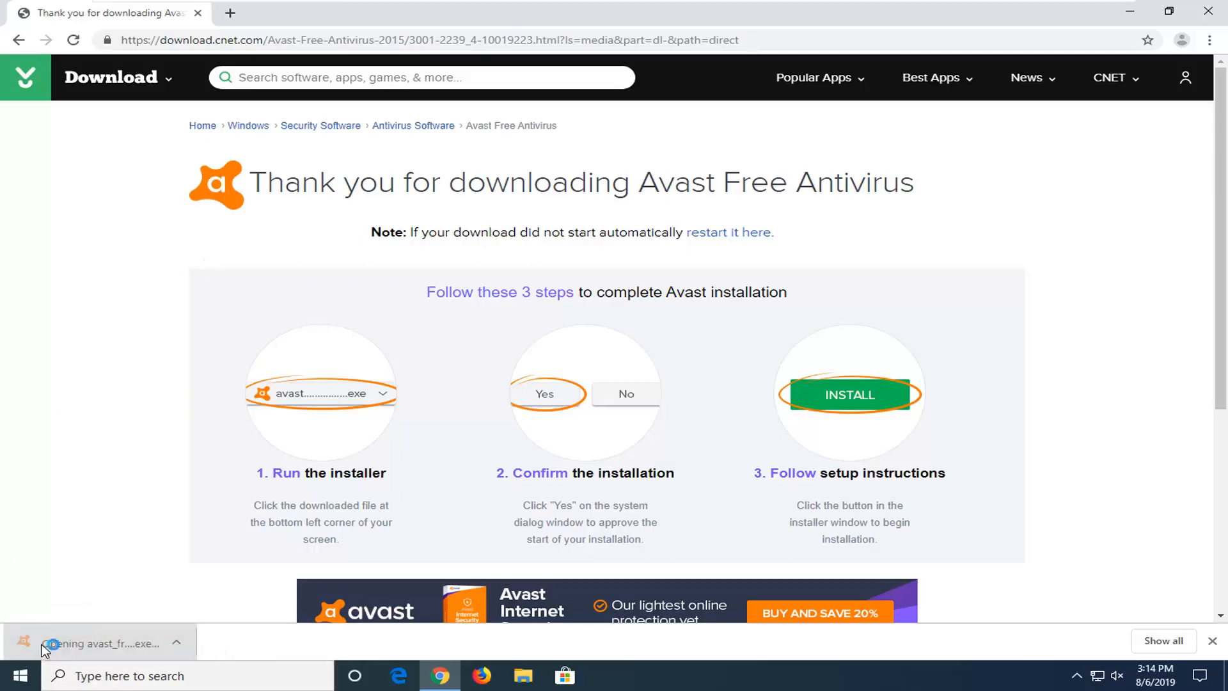
- Allow Avast Antivirus to make changes in the User Account Control prompt
left_click(97, 642)
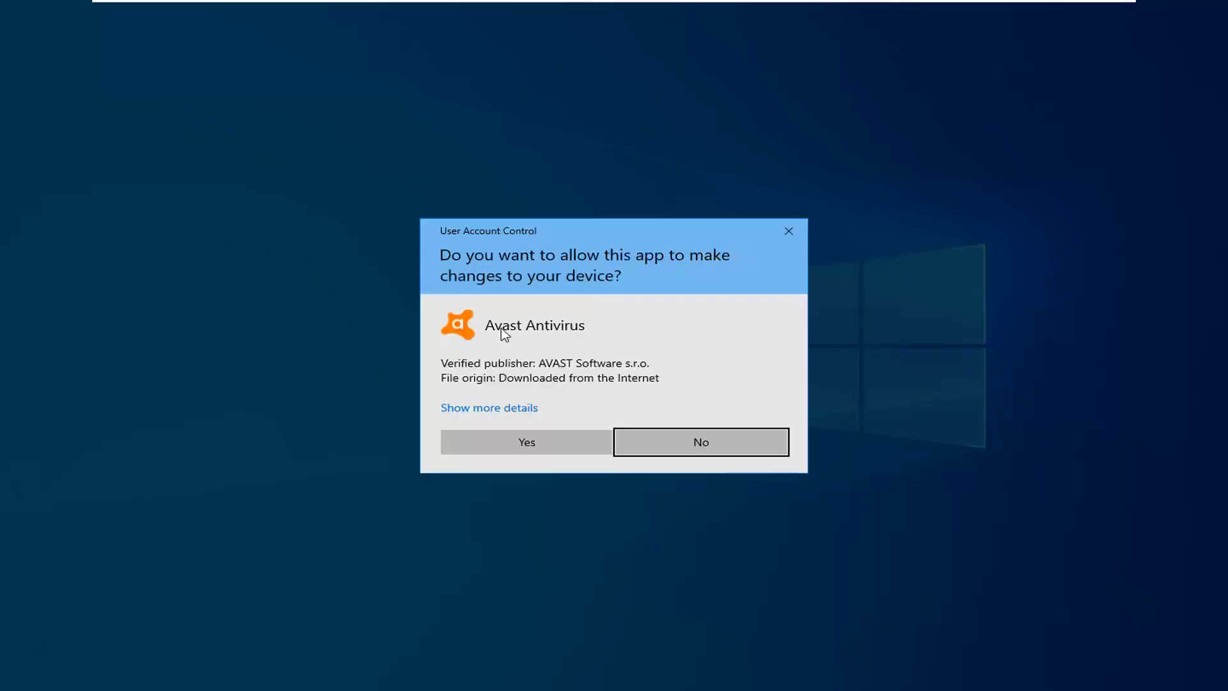
mouse_move(567, 287)
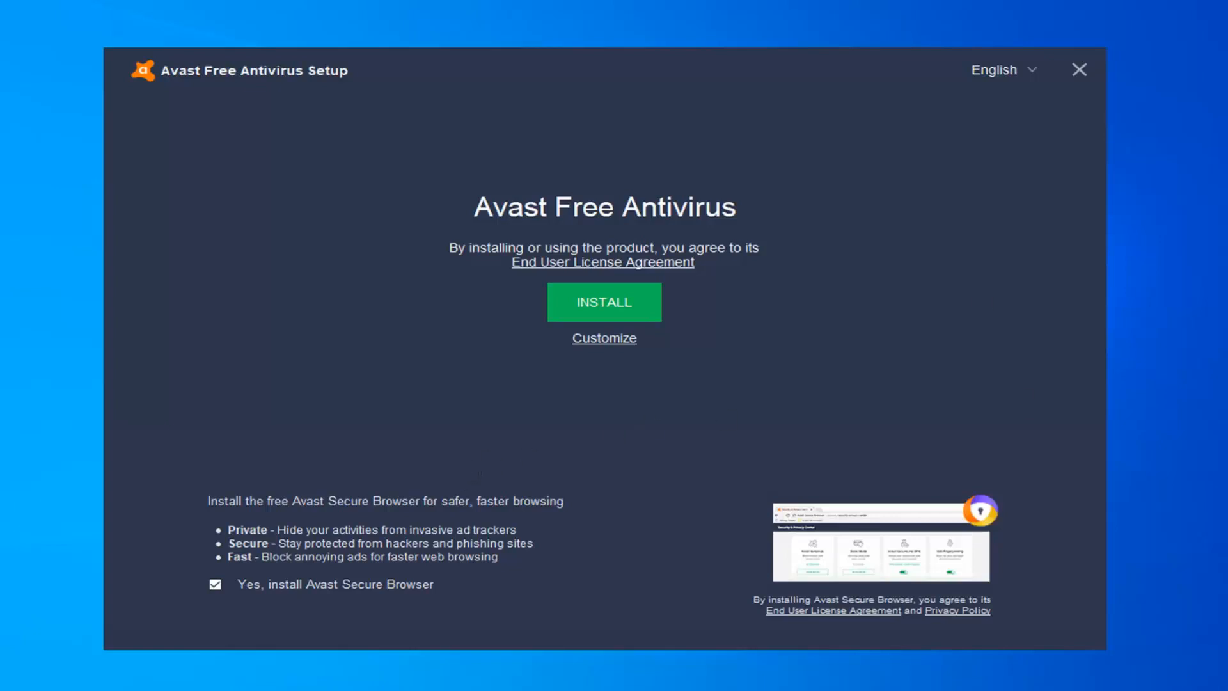
mouse_move(312, 622)
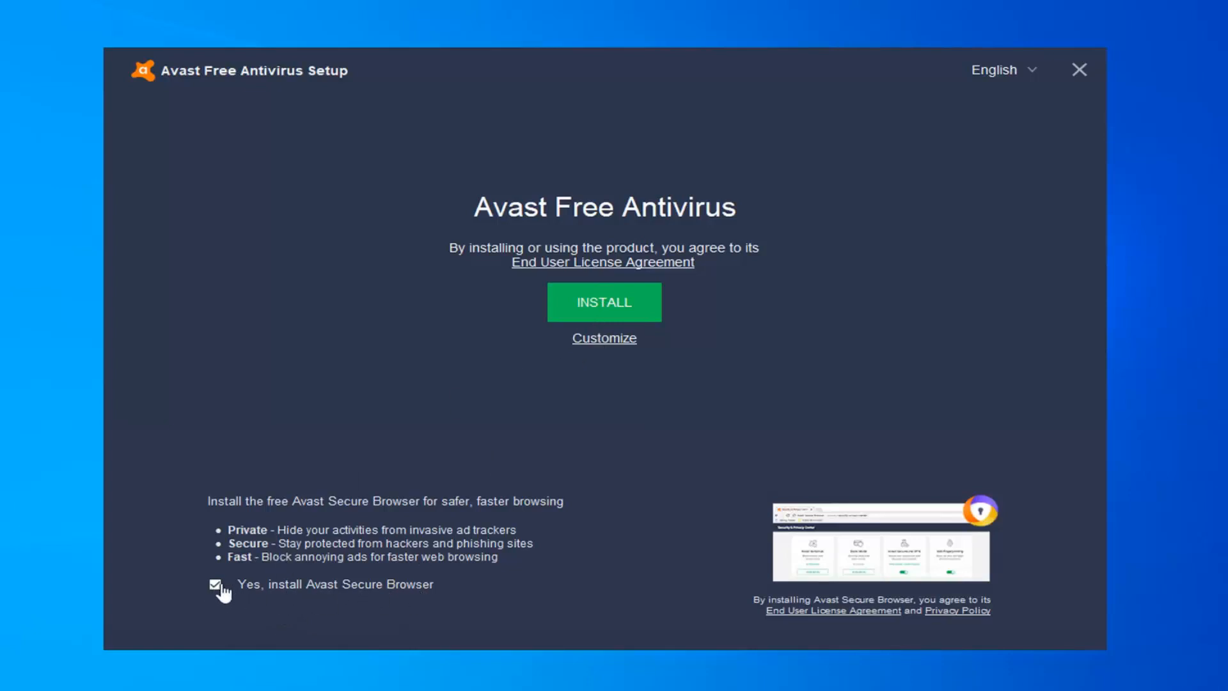
- Decline the Avast Secure Browser add-on and start the installation
left_click(214, 584)
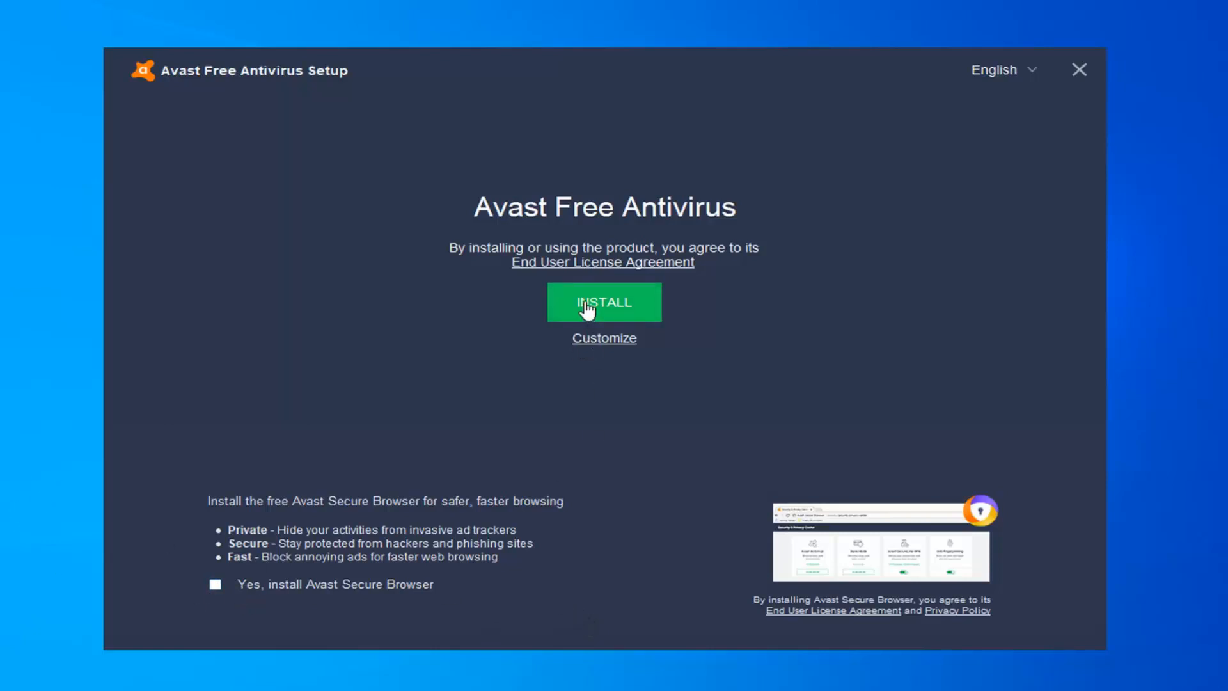
left_click(603, 302)
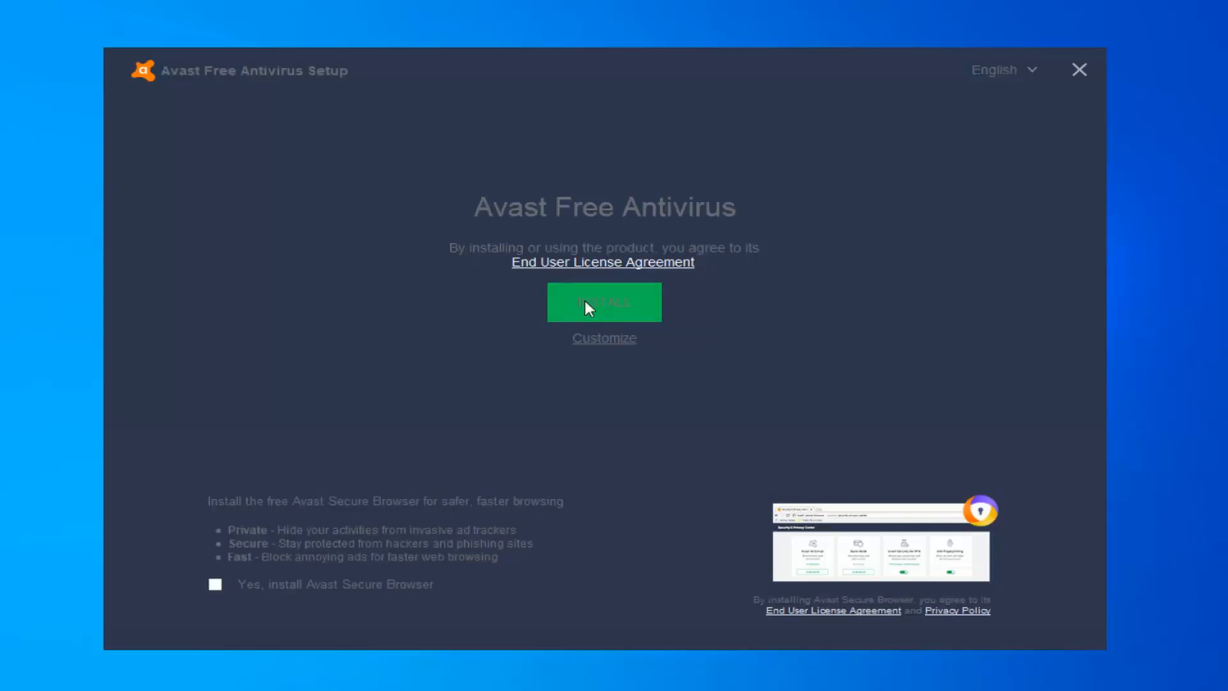
- Confirm installation start and wait while the progress notification fills
left_click(603, 301)
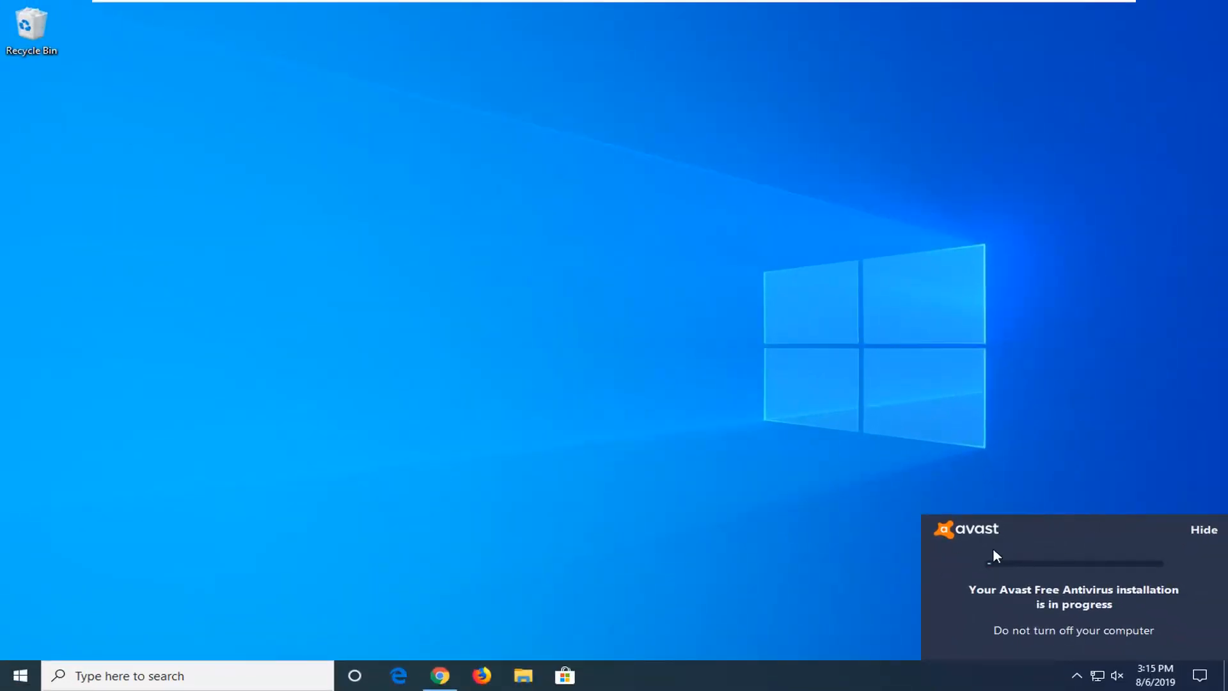
mouse_move(1048, 535)
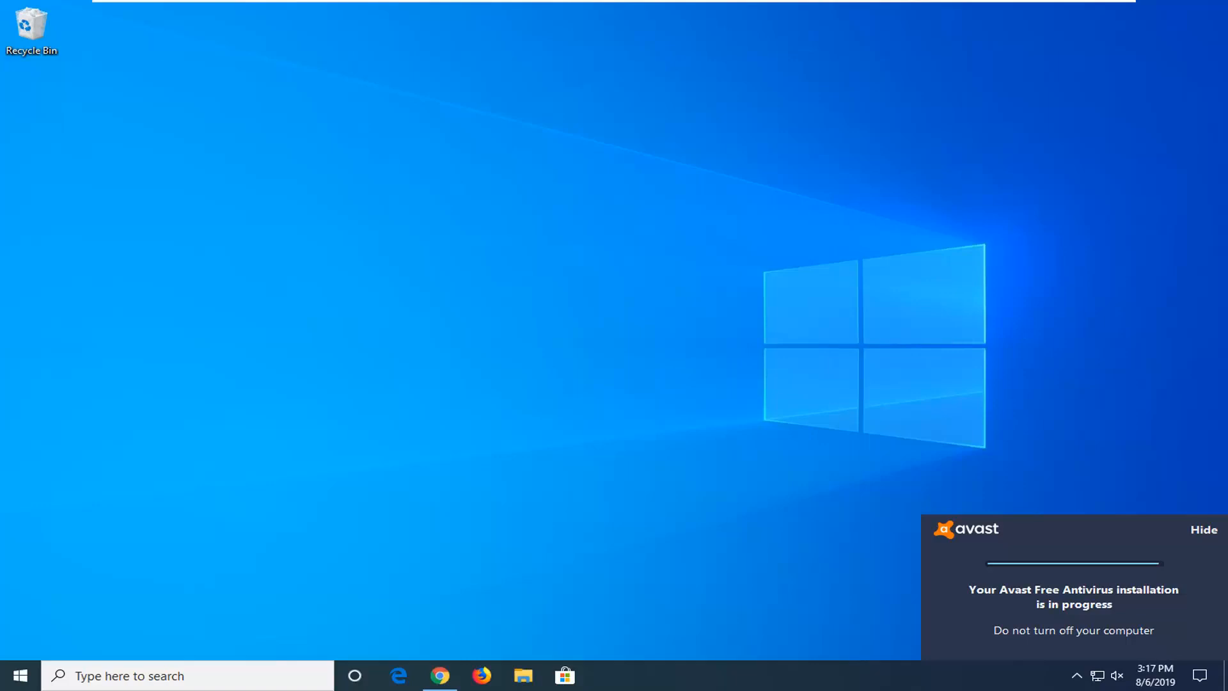
- Wait for installation to finish until the Avast desktop shortcut appears
left_click(1204, 529)
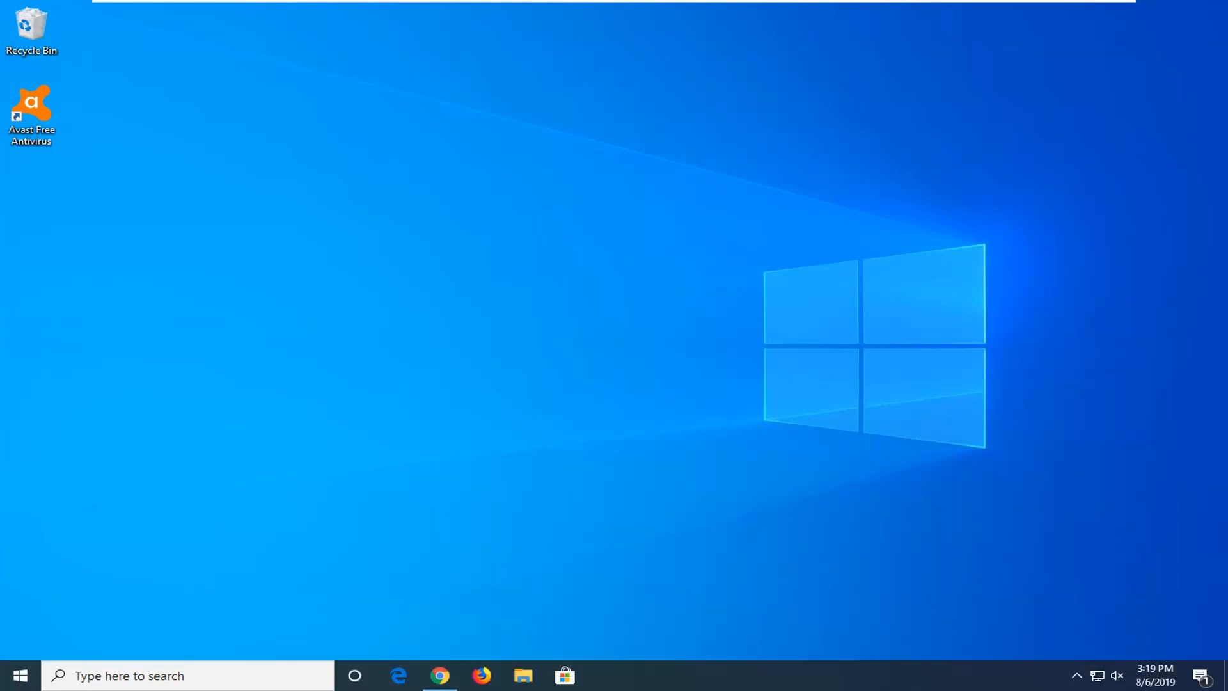
- Launch Avast Free Antivirus from its desktop shortcut
left_click(30, 107)
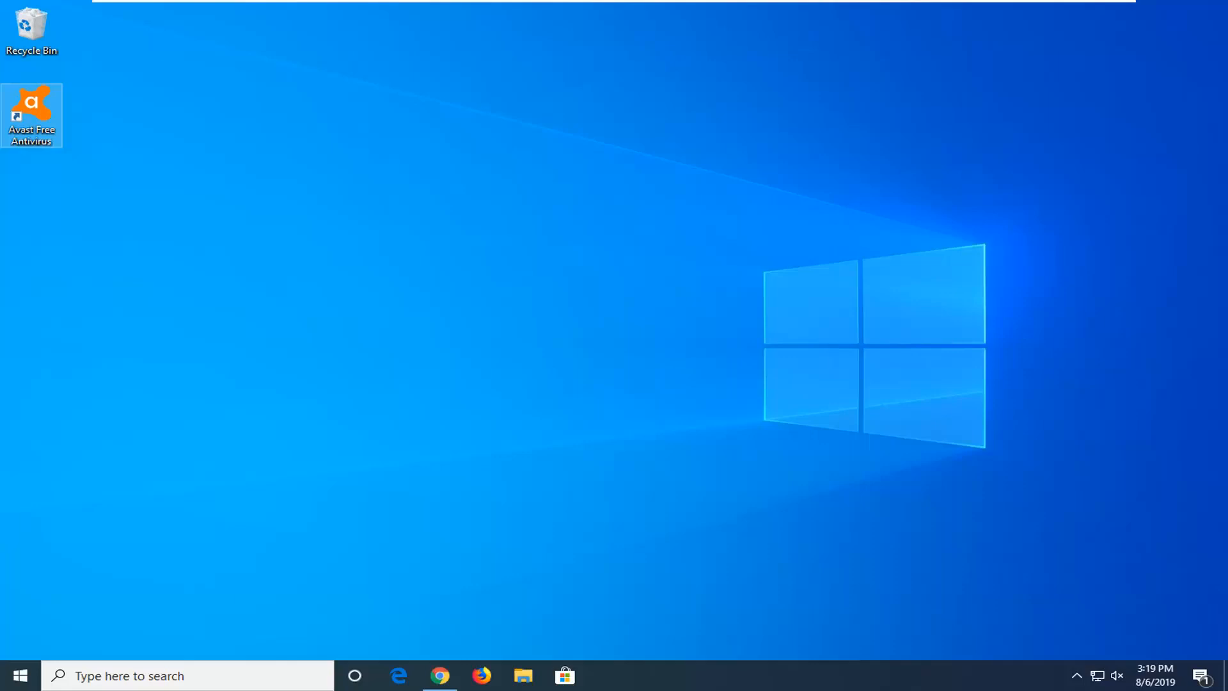
double_click(31, 115)
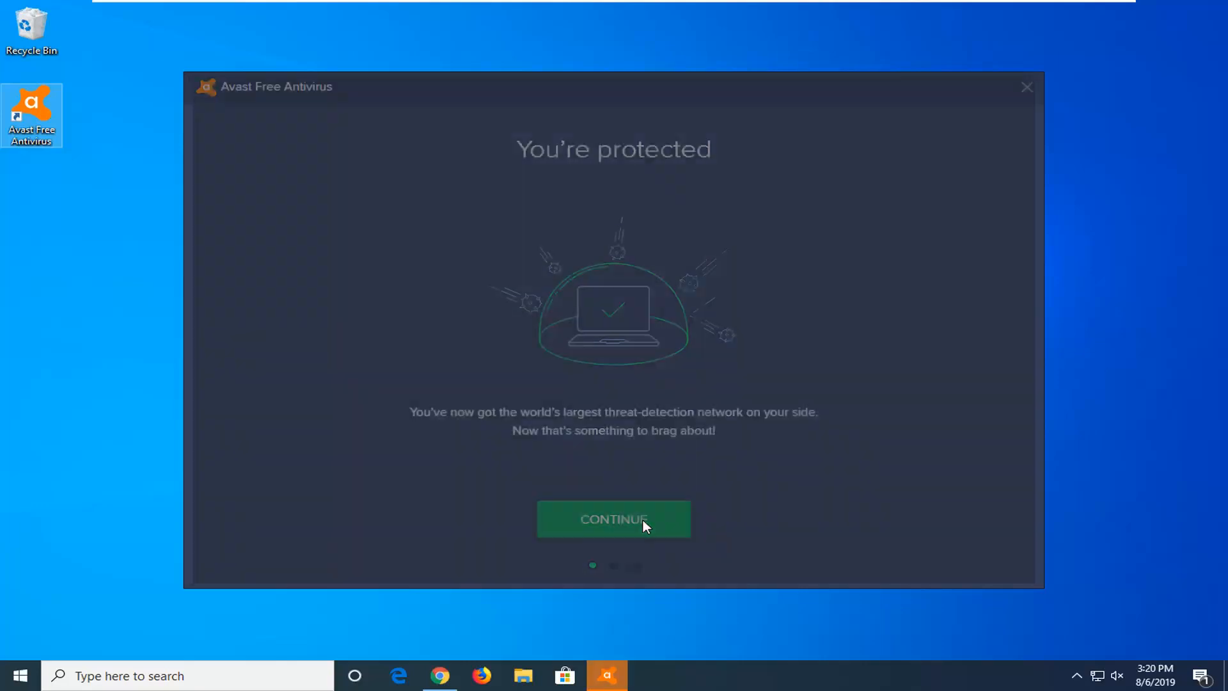
- Move past the 'You're protected' welcome screen and dismiss the Smart Scan tip
left_click(613, 519)
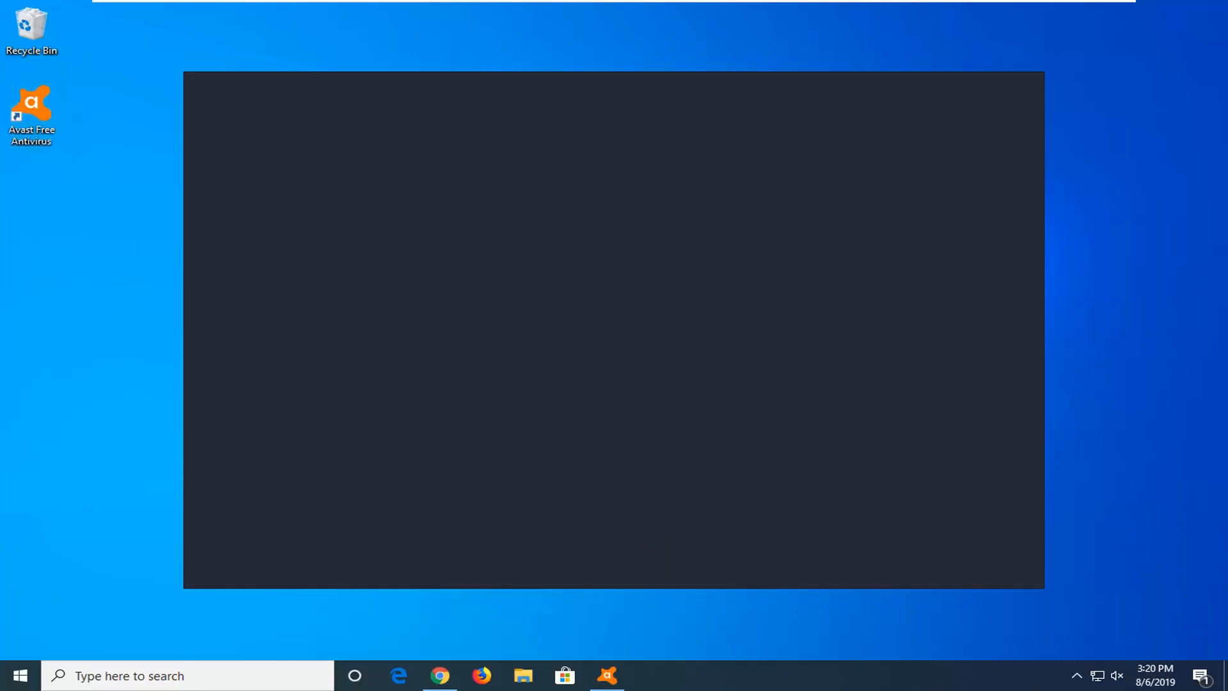
left_click(605, 676)
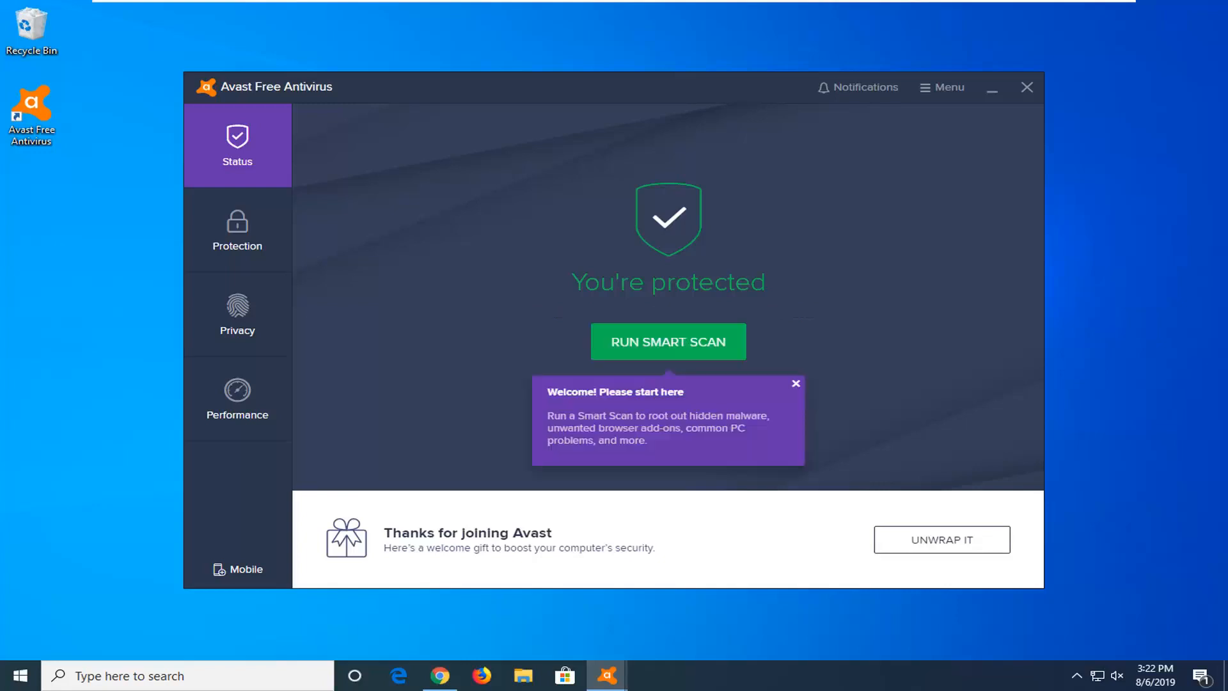
mouse_move(756, 405)
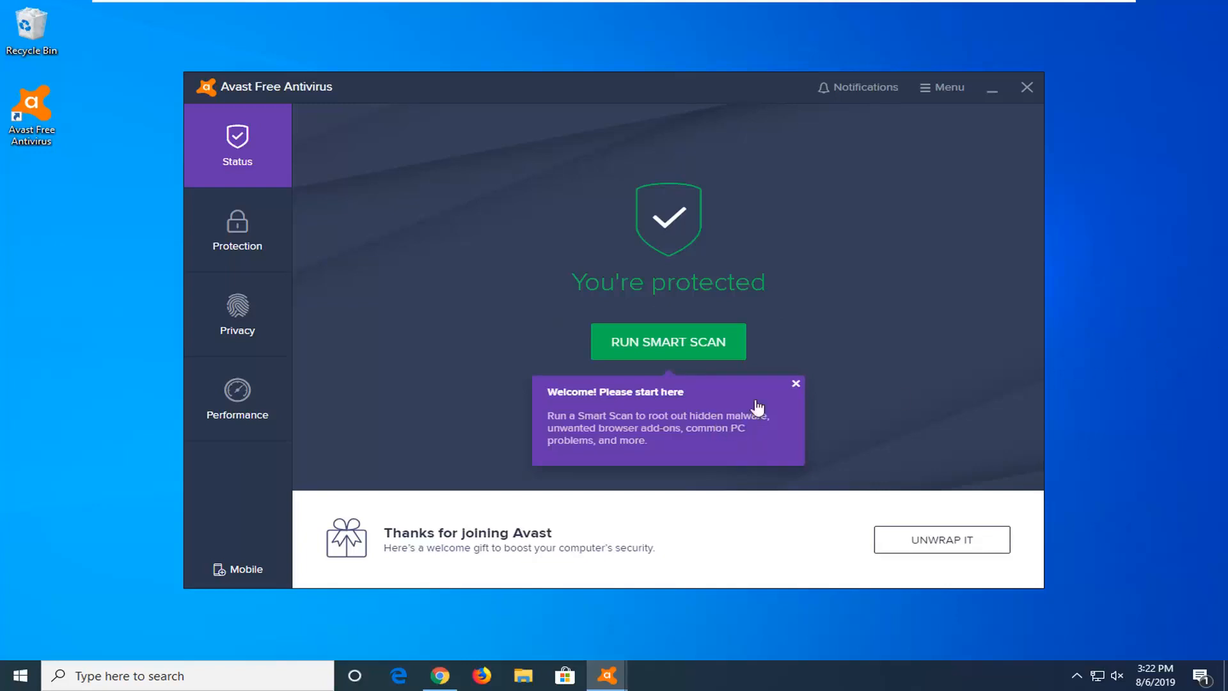
left_click(796, 383)
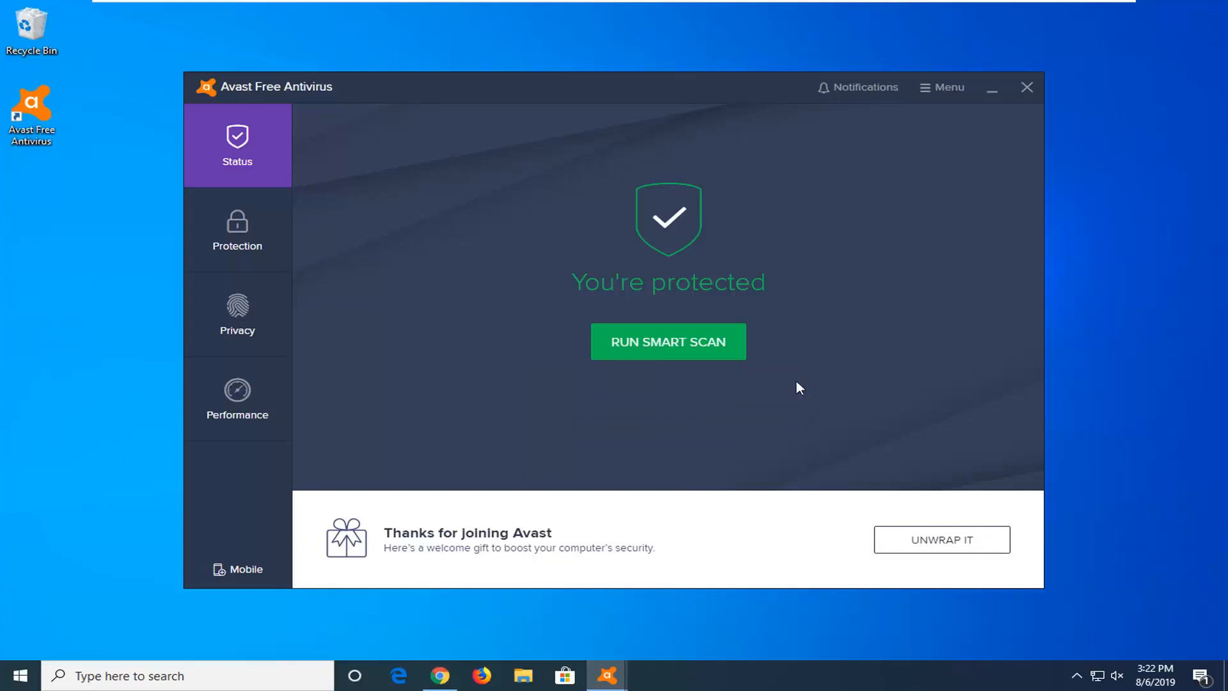